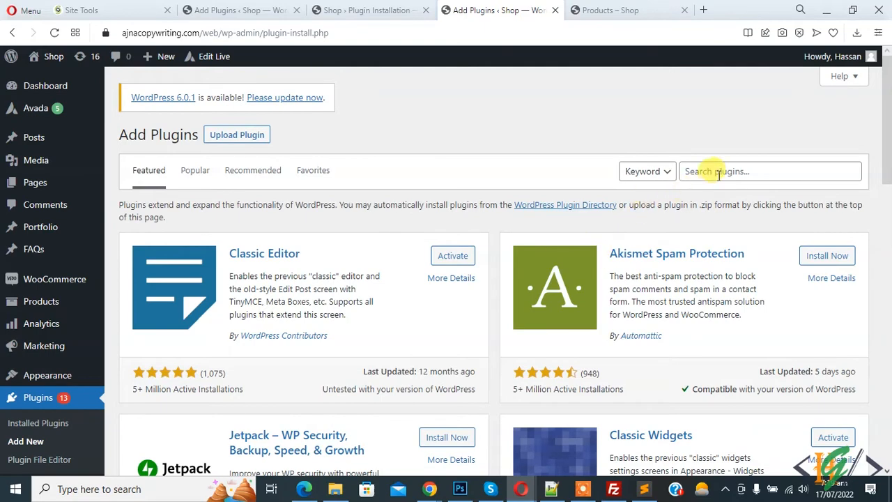
# - Search 'YITH WooCommerce Quick View', install it and activate the plugin
pyautogui.write('YITH WooCommerce Quick View')
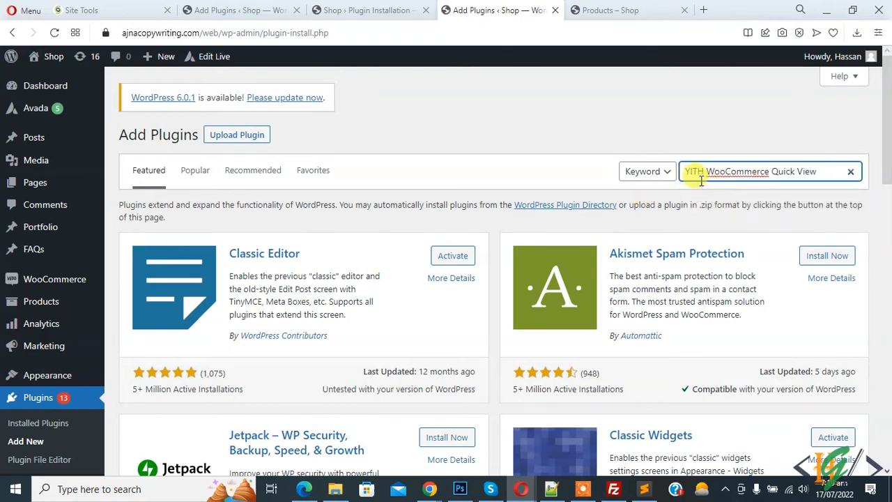
pyautogui.press('Enter')
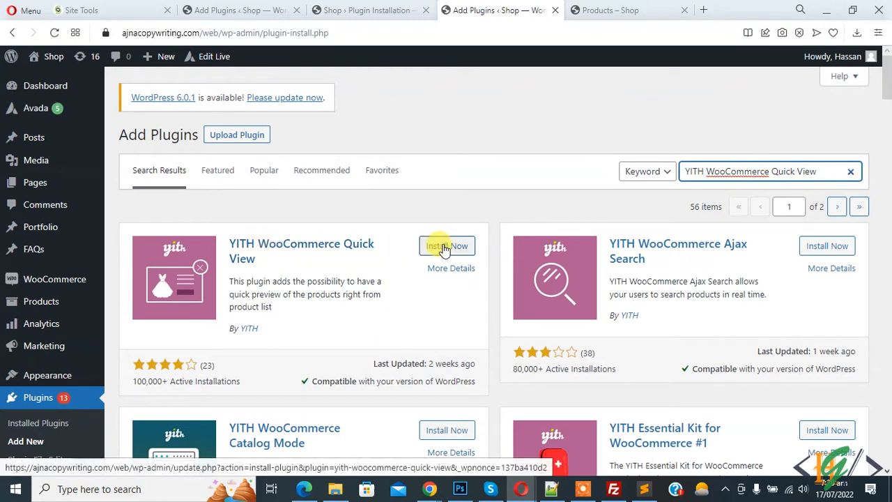
pyautogui.click(446, 245)
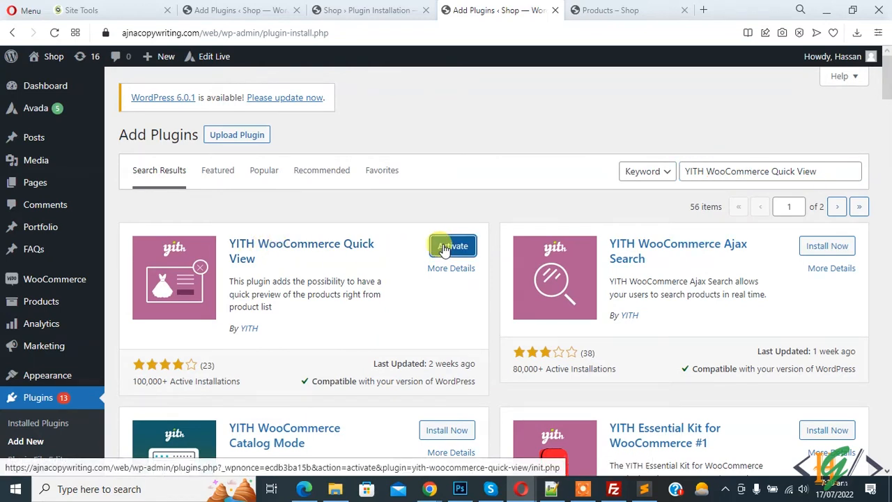
pyautogui.click(451, 246)
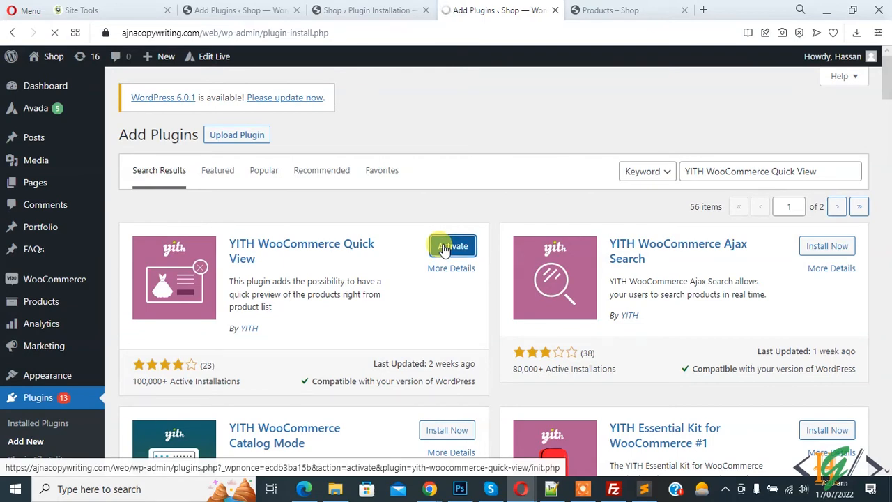
pyautogui.click(451, 246)
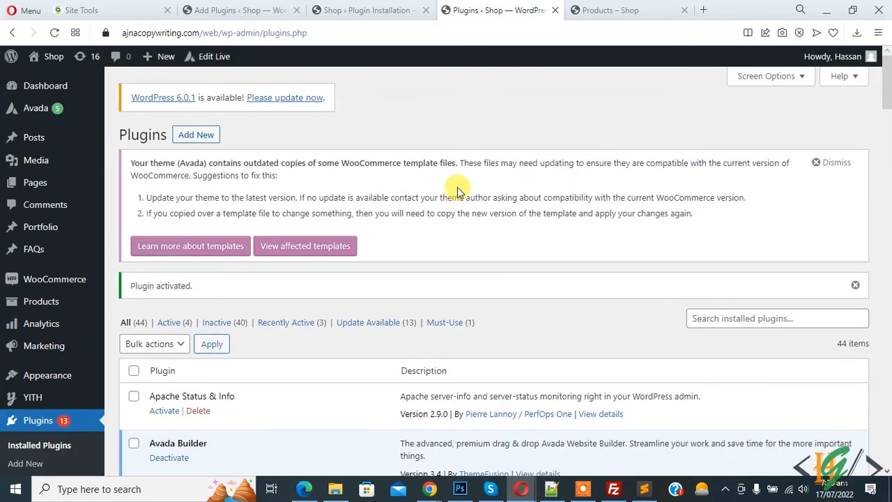
# - Reach the YITH > Quick View settings page from the admin sidebar
pyautogui.scroll(-3)
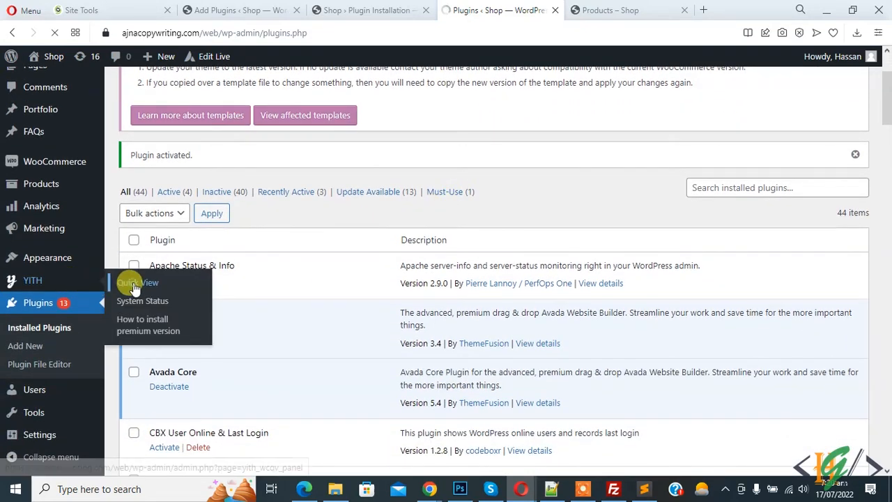
pyautogui.click(137, 281)
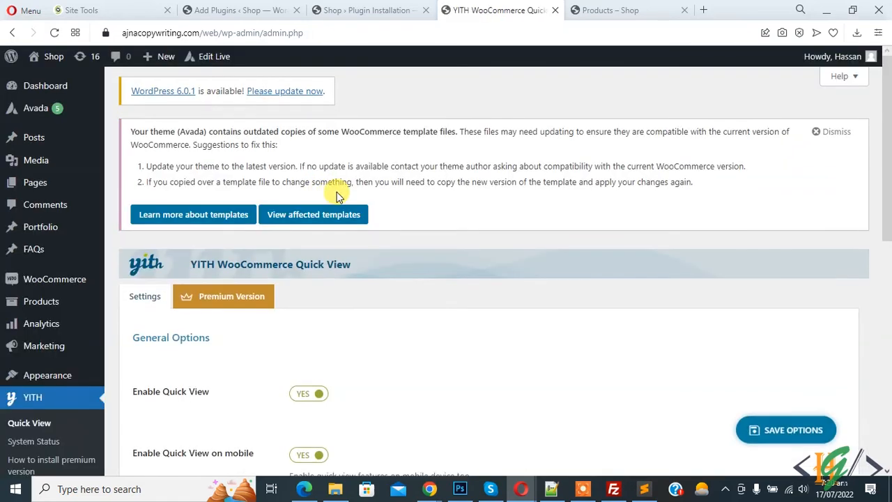
# - Review General and Style options, keep the 'Quick View' button label and default colors, and save
pyautogui.scroll(-3)
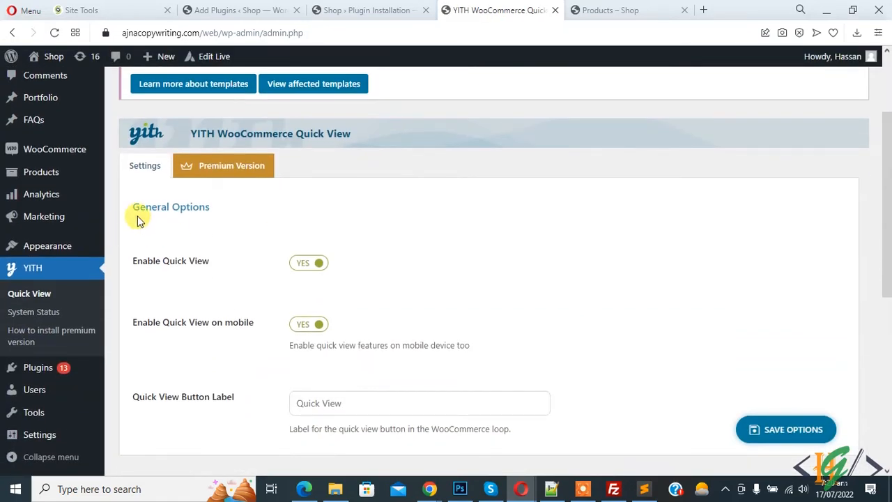
pyautogui.doubleClick(170, 207)
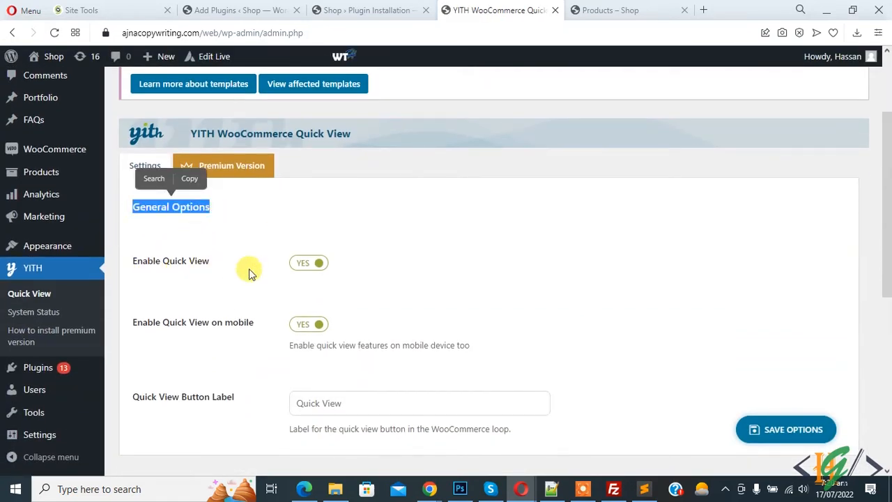
pyautogui.moveTo(187, 329)
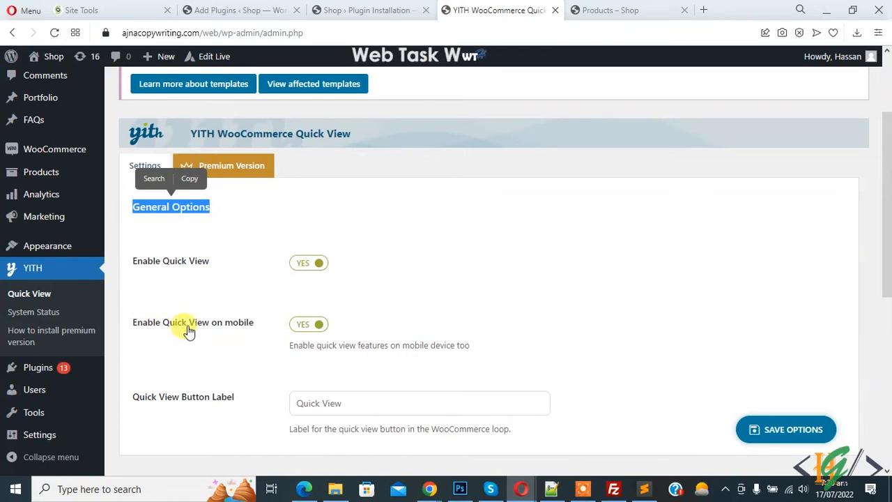
pyautogui.scroll(-3)
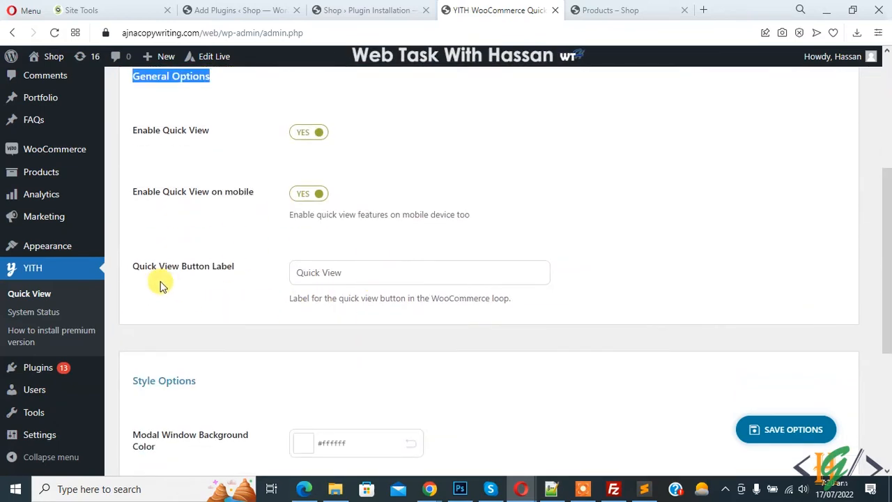
pyautogui.doubleClick(317, 272)
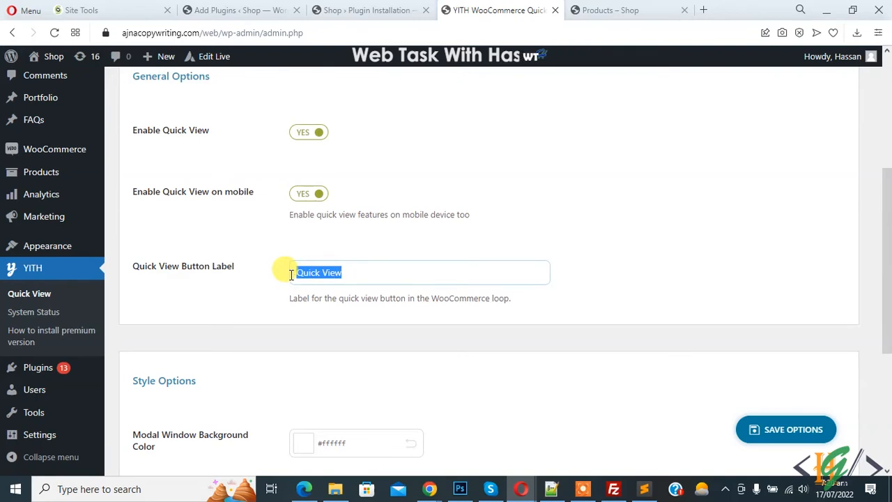
pyautogui.scroll(-3)
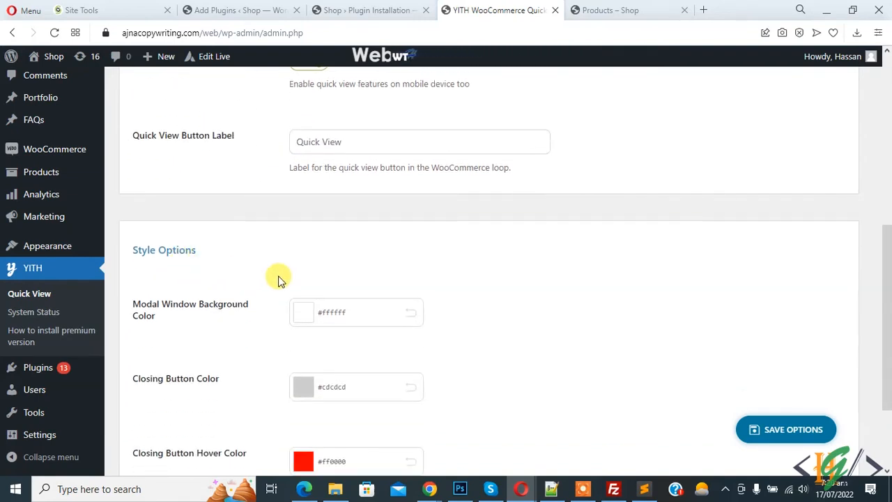
pyautogui.scroll(-3)
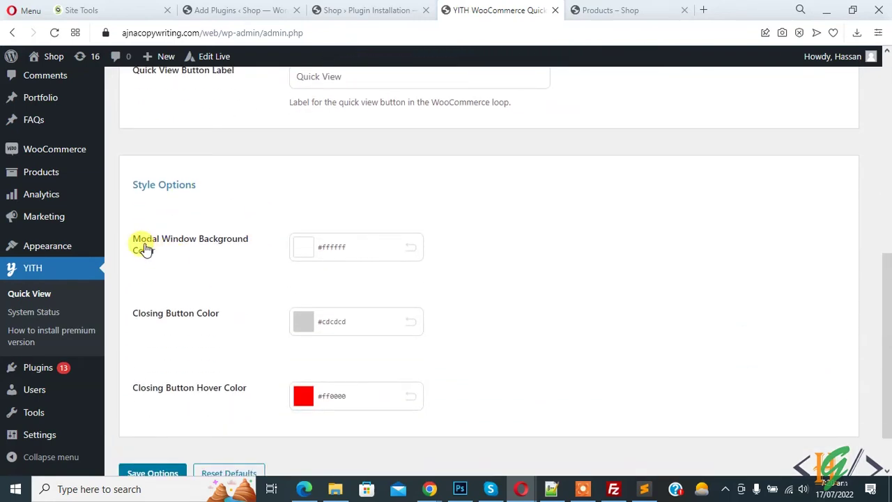
pyautogui.moveTo(360, 263)
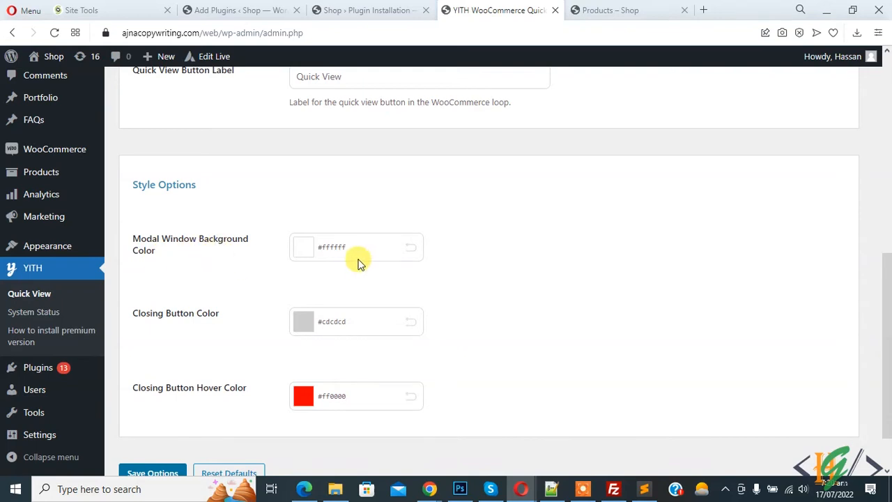
pyautogui.scroll(-3)
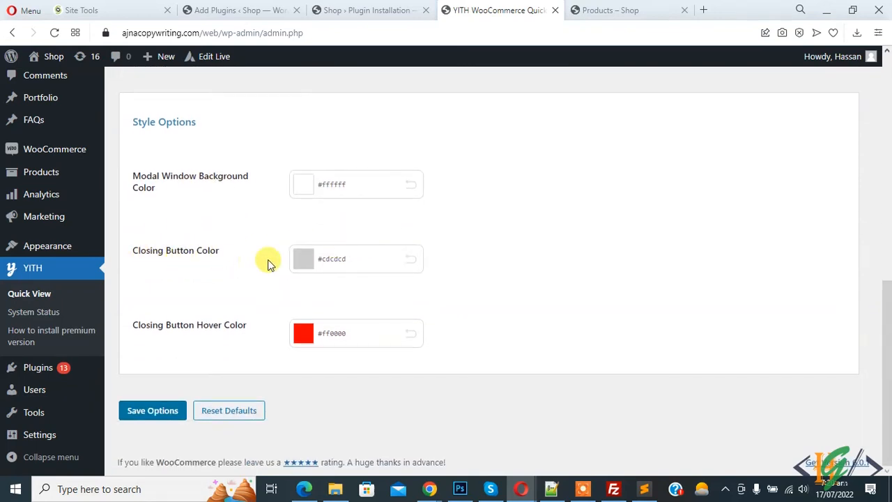
pyautogui.moveTo(206, 336)
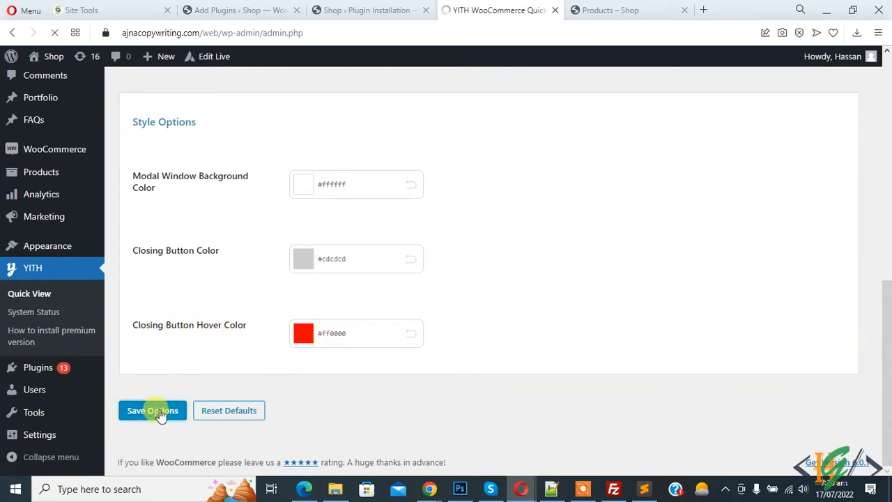
pyautogui.click(152, 410)
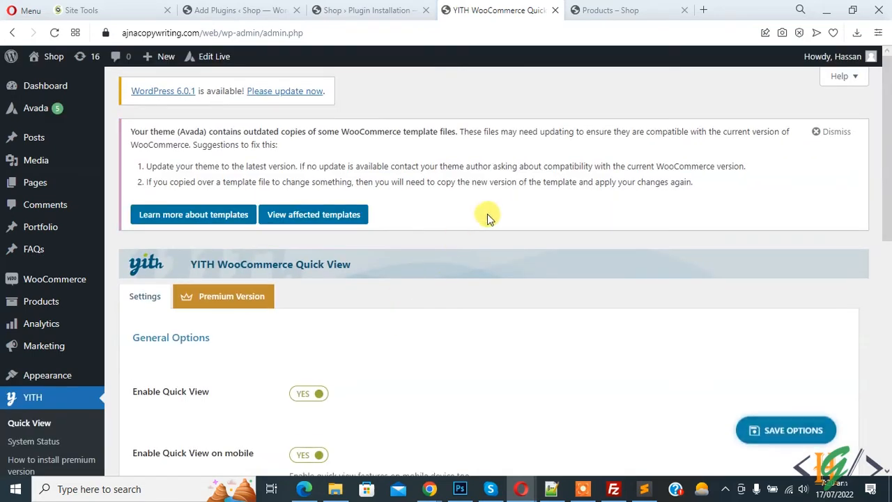
# - Switch to the 'Products – Shop' storefront tab and reach the product grid with Quick View links
pyautogui.click(610, 9)
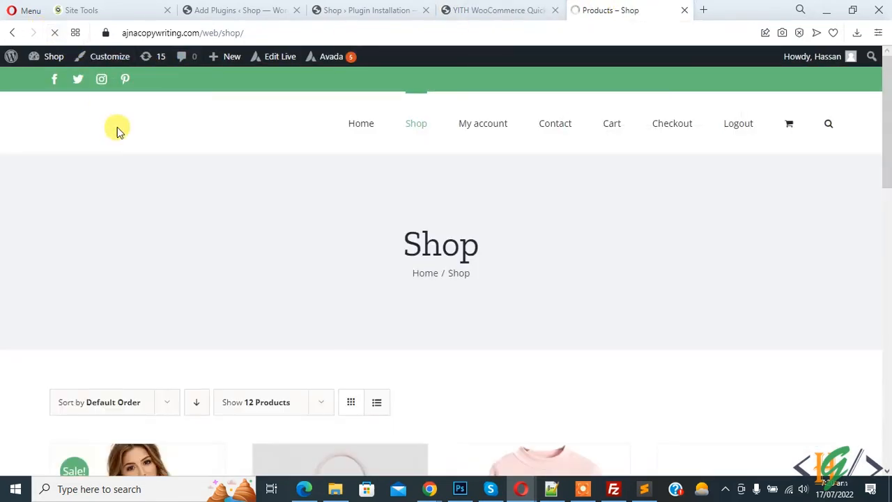
pyautogui.scroll(-3)
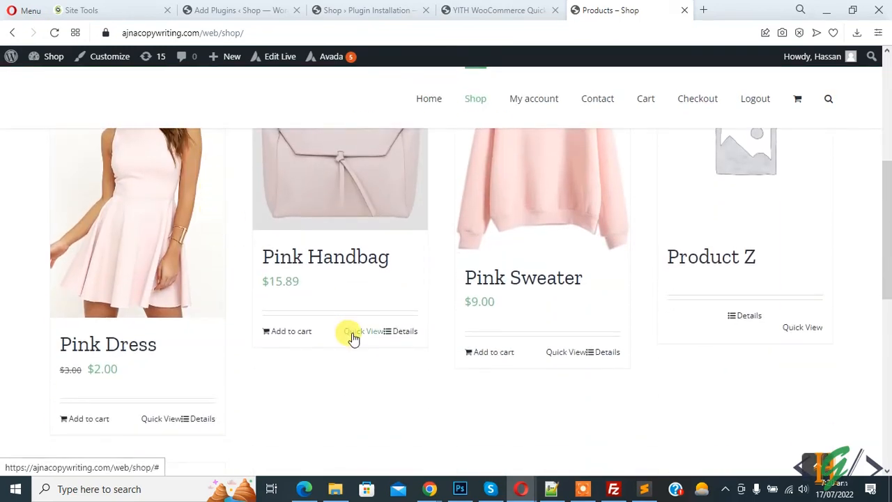
pyautogui.click(355, 331)
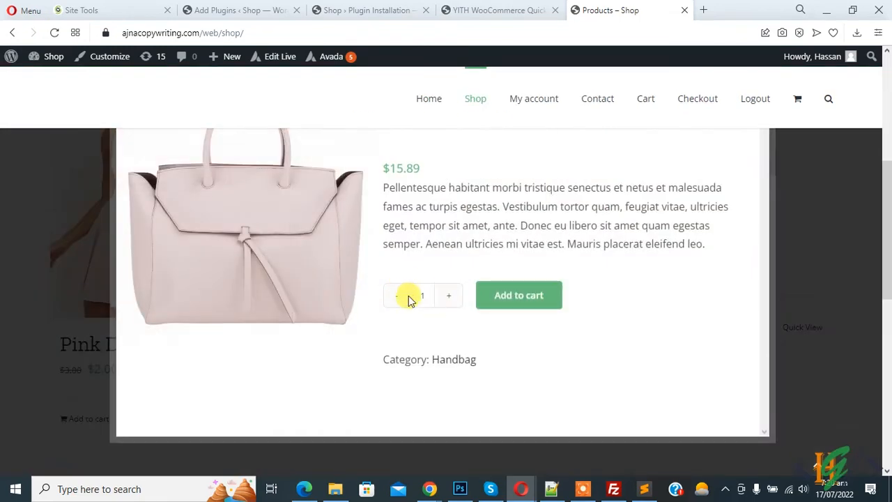
pyautogui.moveTo(403, 220)
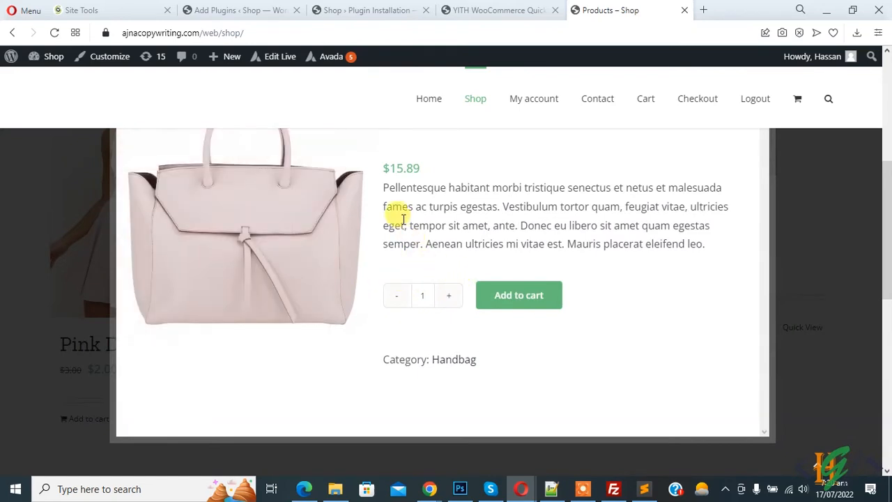
pyautogui.moveTo(497, 293)
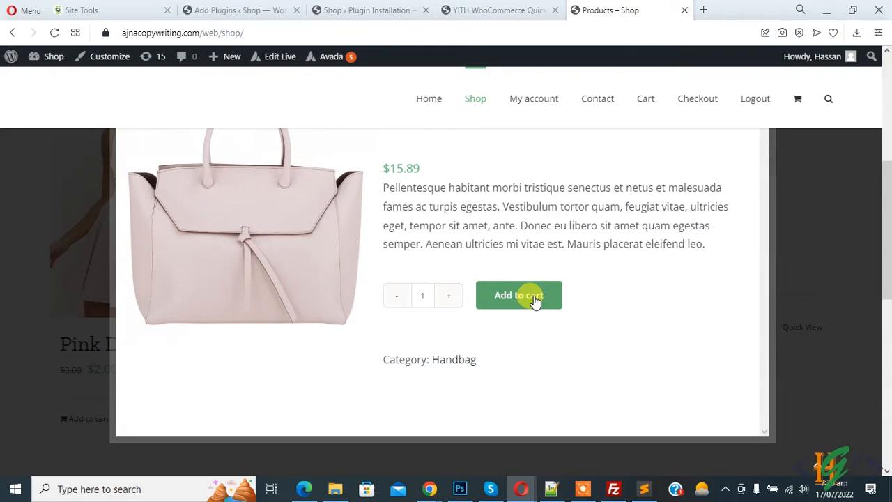
pyautogui.moveTo(555, 340)
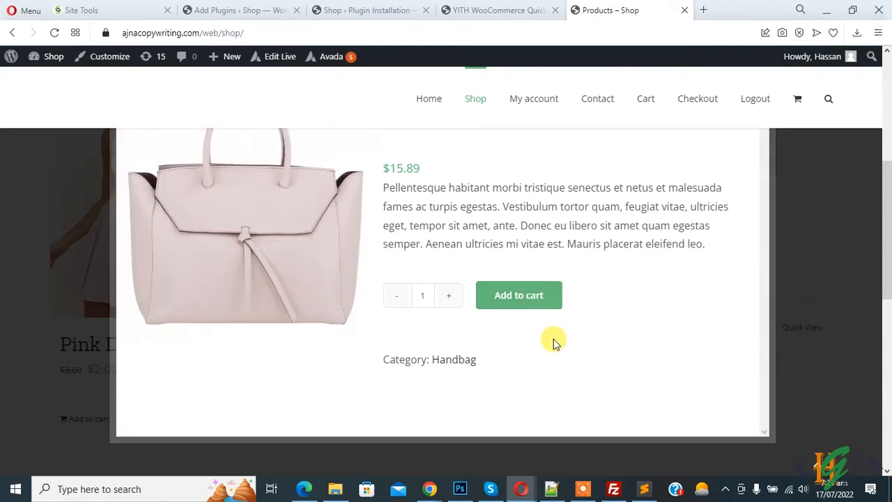
pyautogui.moveTo(413, 192)
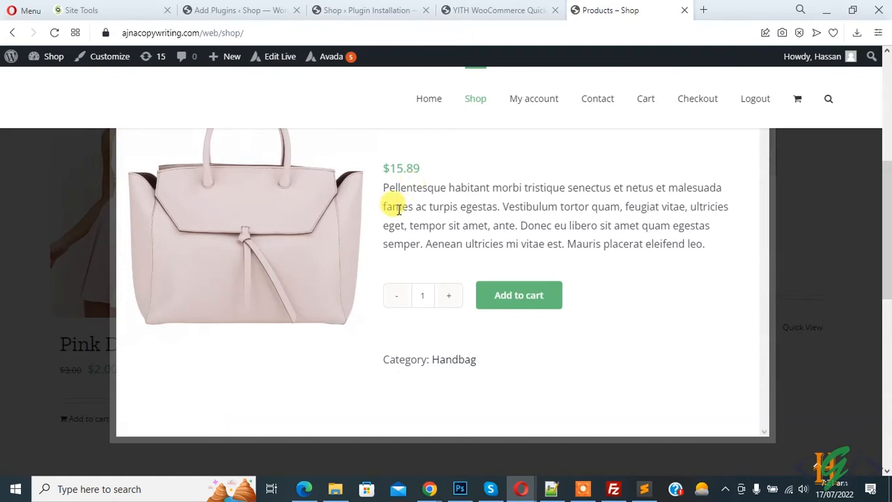
pyautogui.moveTo(613, 236)
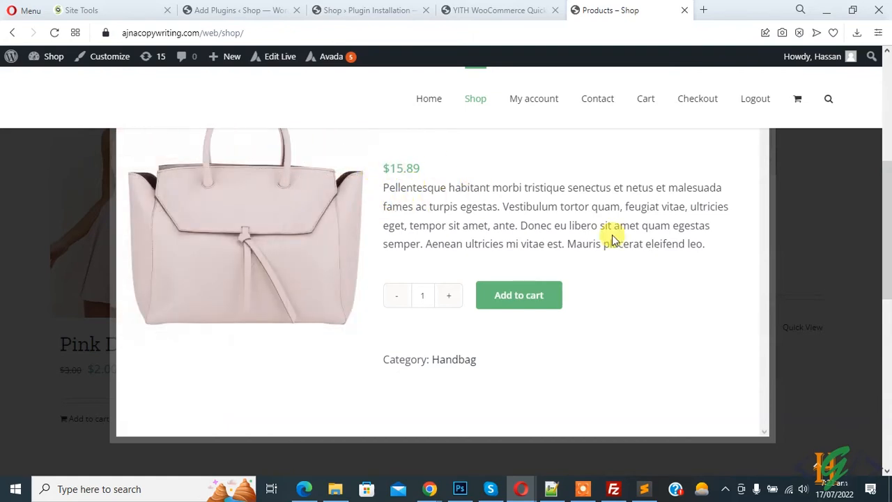
pyautogui.moveTo(484, 242)
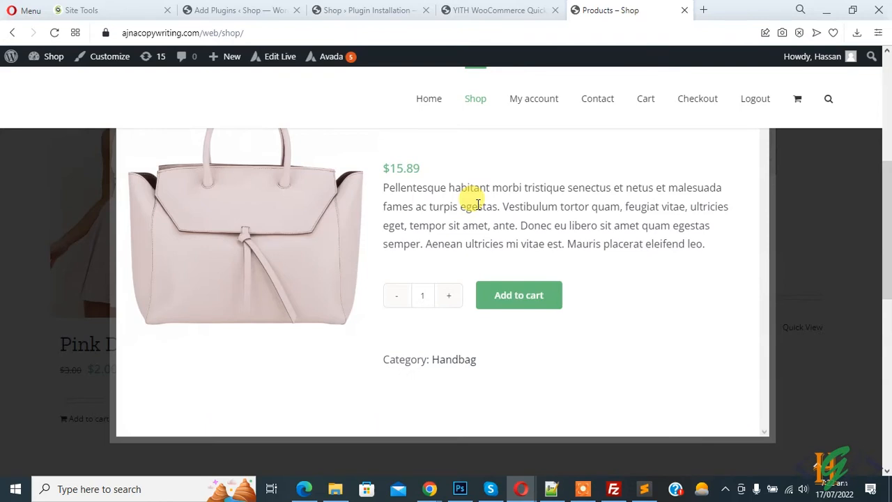
# - Inspect div#yith-quick-view-modal and add z-index: 9999 to its Styles rule
pyautogui.rightClick(518, 164)
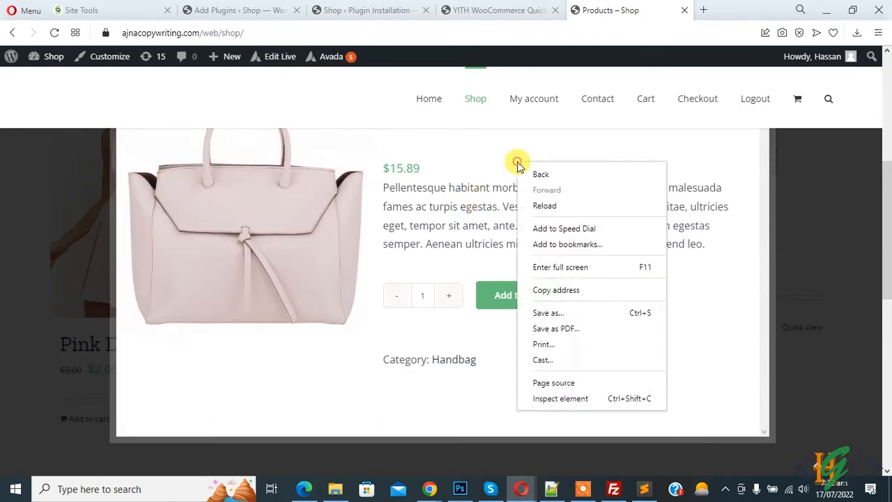
pyautogui.click(560, 399)
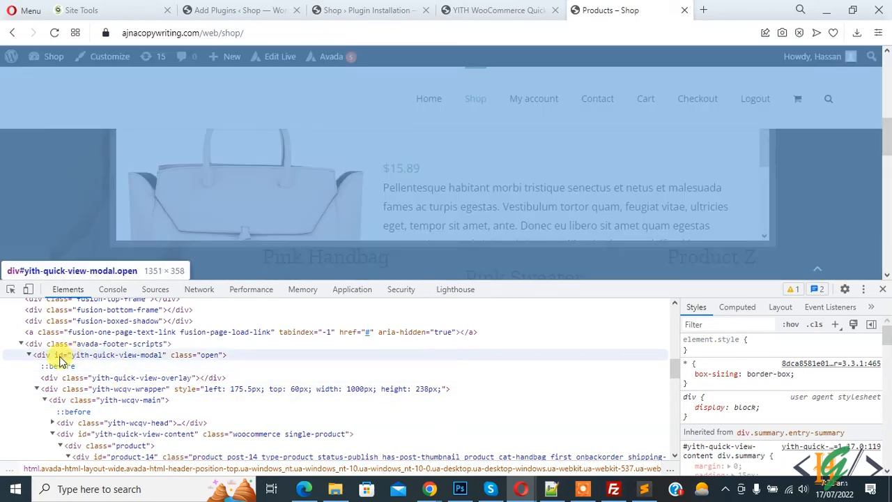
pyautogui.moveTo(117, 358)
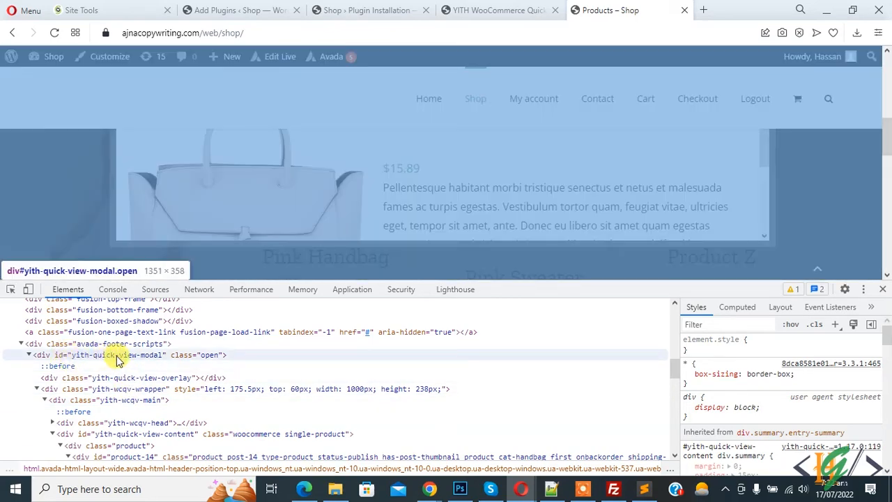
pyautogui.click(117, 355)
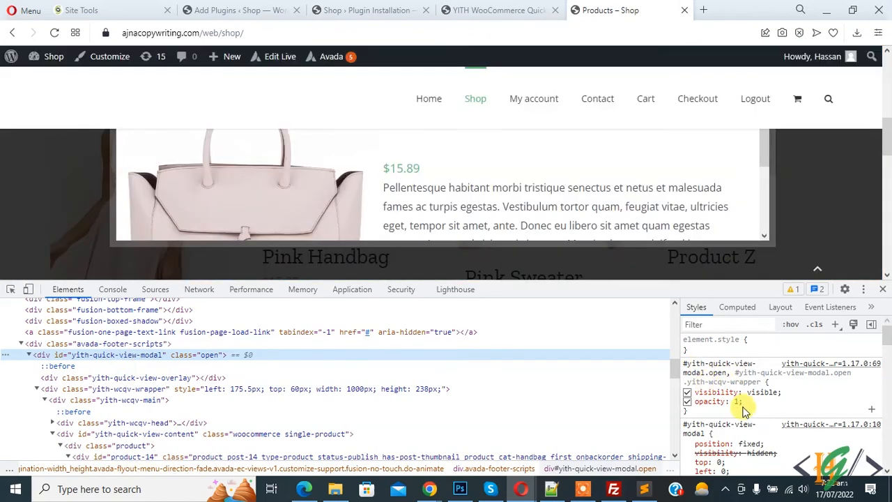
pyautogui.moveTo(747, 411)
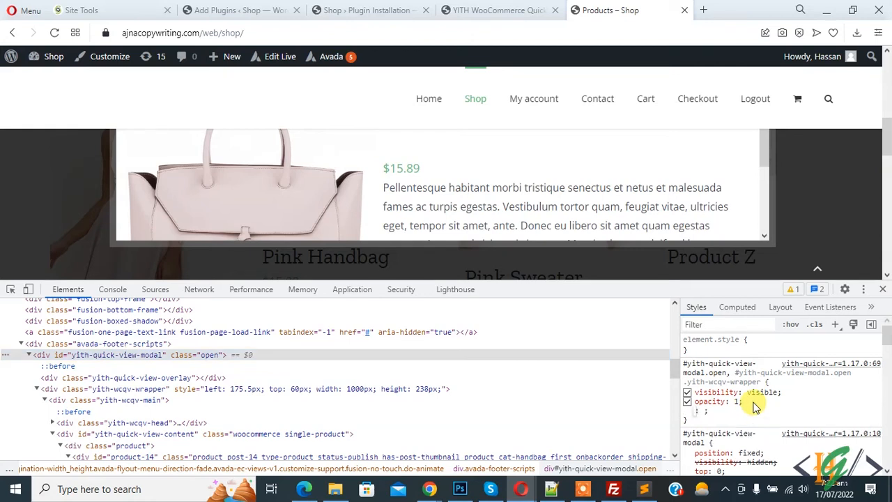
pyautogui.click(711, 411)
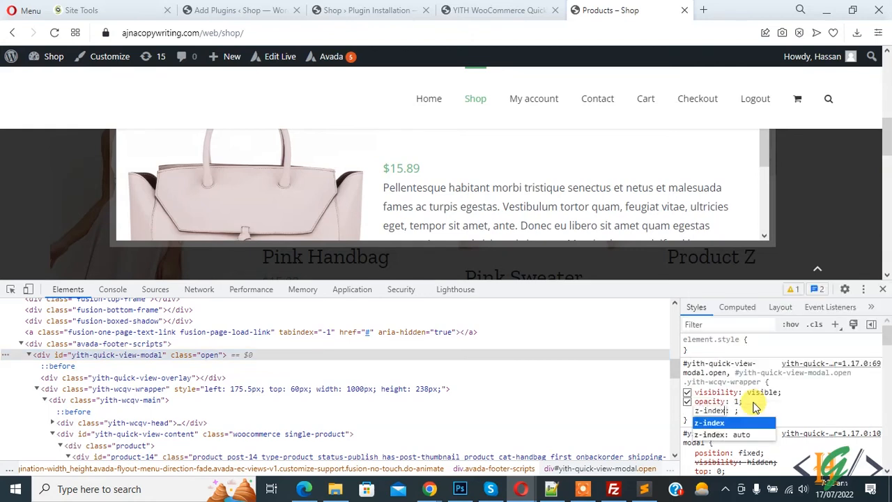
pyautogui.write('9999')
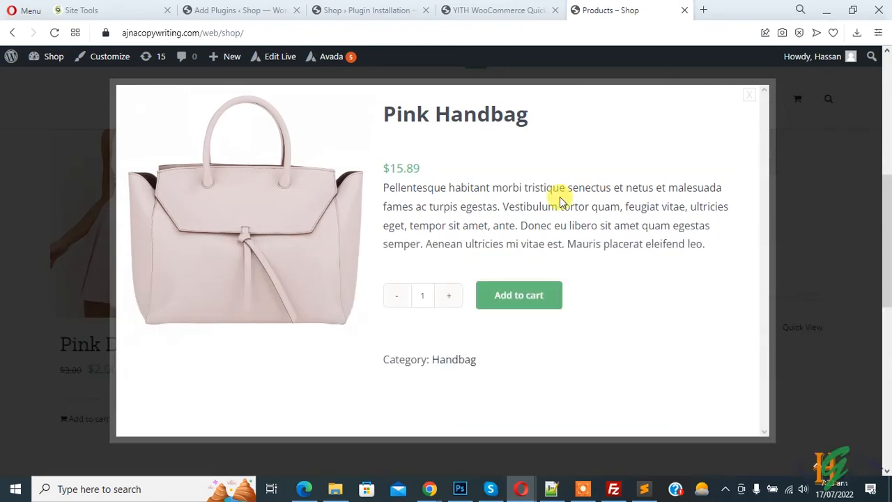
pyautogui.moveTo(738, 108)
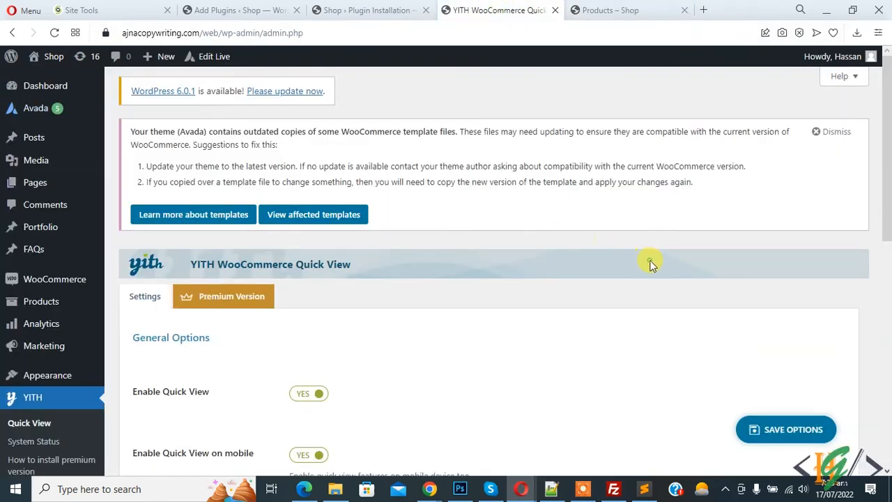
# - Glance over the Quick View style options and return to the shop tab with the Pink Handbag popup
pyautogui.scroll(-3)
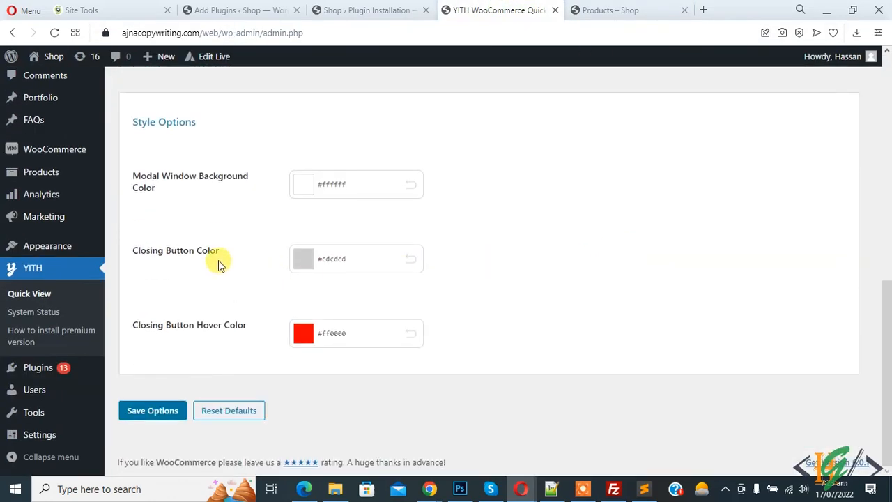
pyautogui.click(620, 10)
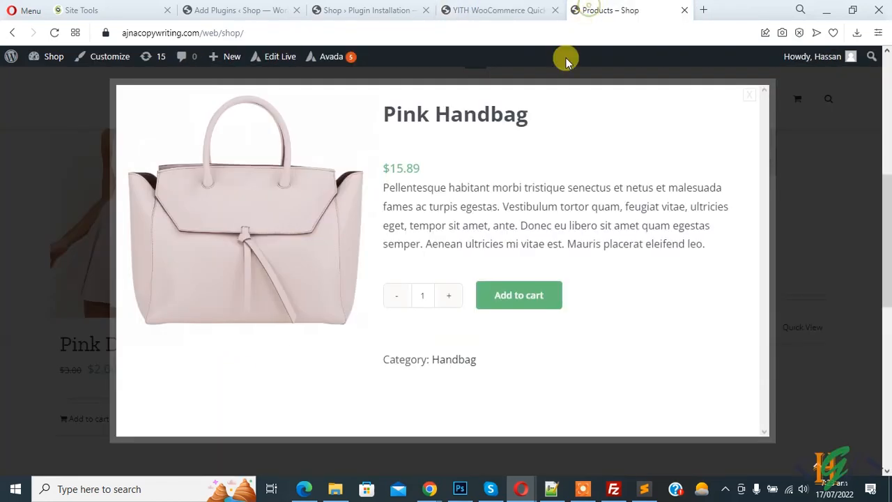
pyautogui.moveTo(552, 198)
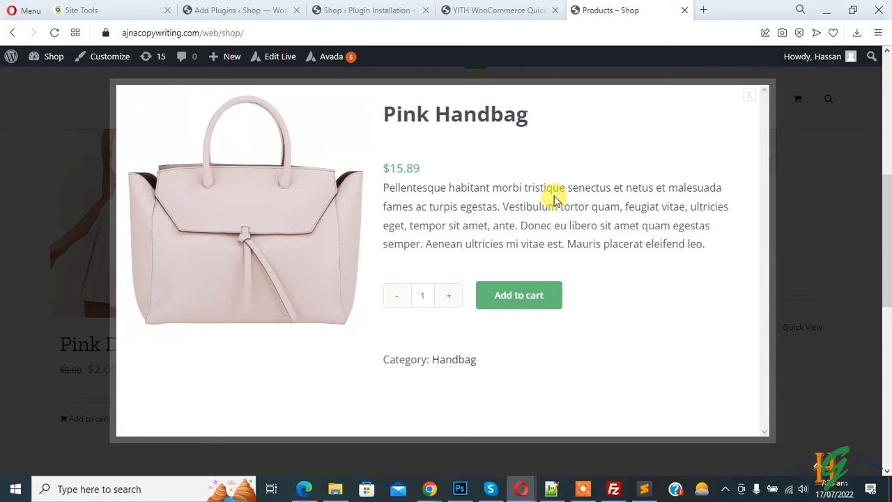
pyautogui.moveTo(574, 170)
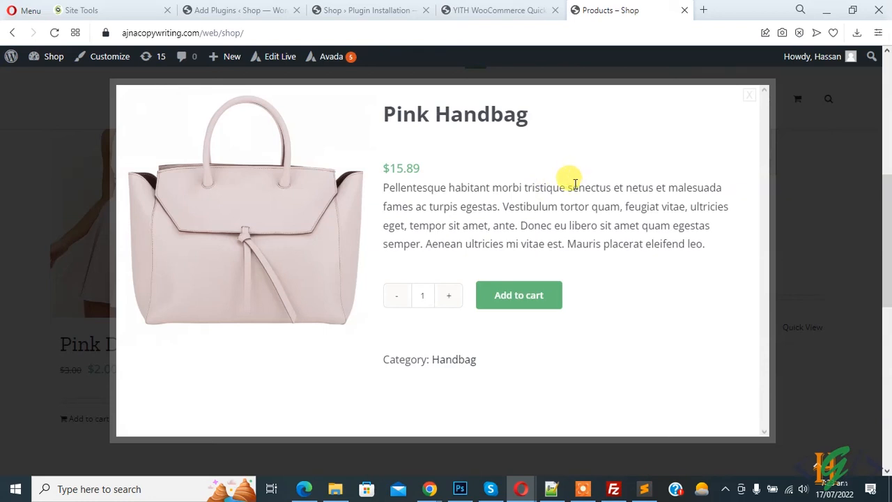
pyautogui.moveTo(577, 180)
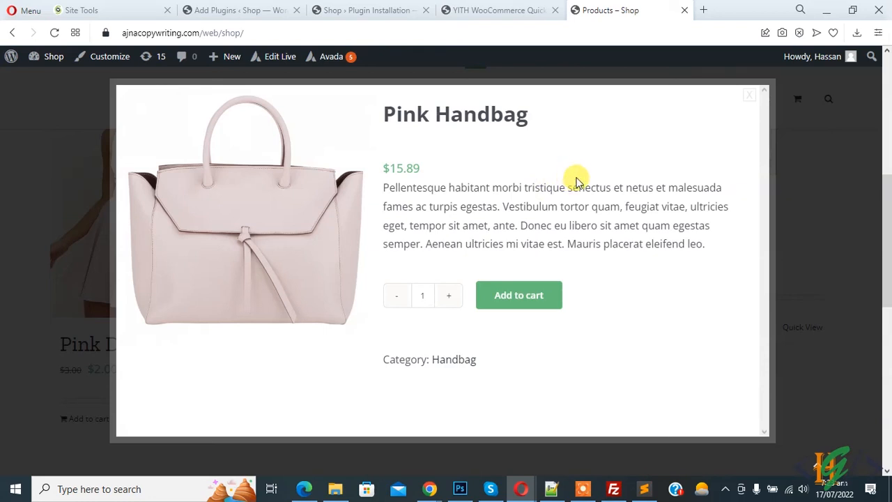